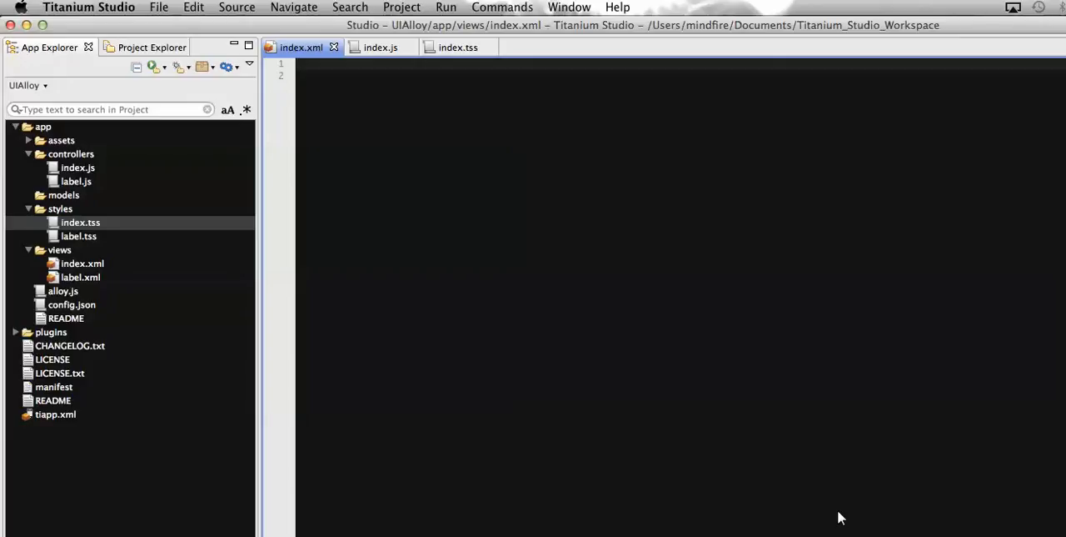
{"action": "mouse_move", "coordinate": [636, 360]}
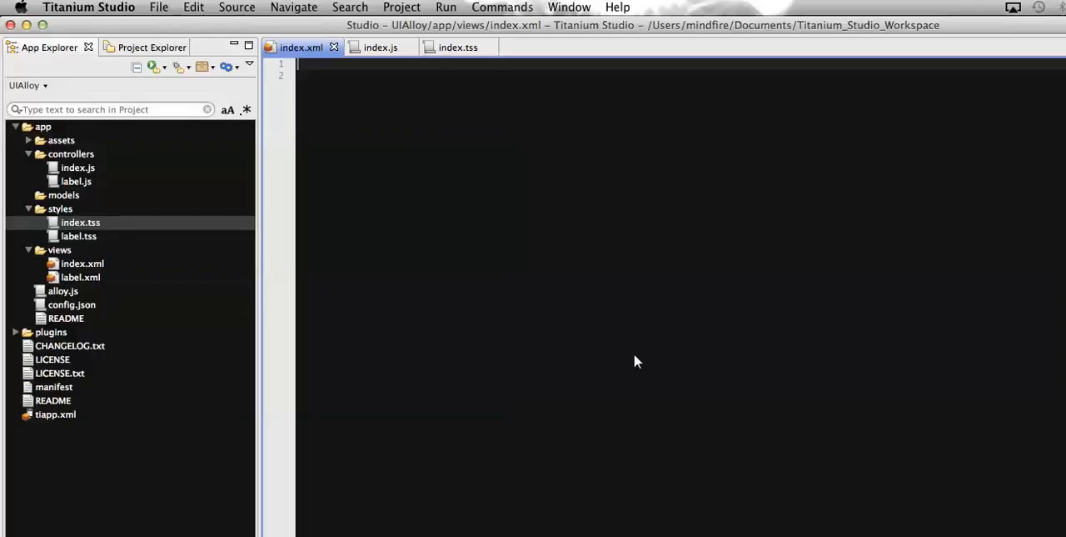
{"action": "mouse_move", "coordinate": [618, 281]}
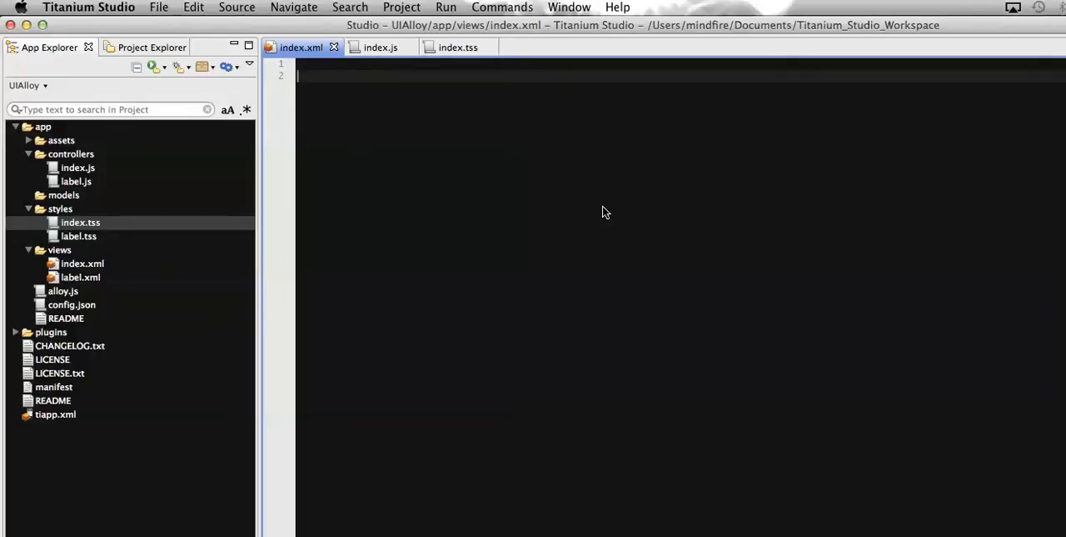
Add an Alloy root tag containing a Window with backgroundColor="white" in index.xml.
{"action": "type", "text": "<in>"}
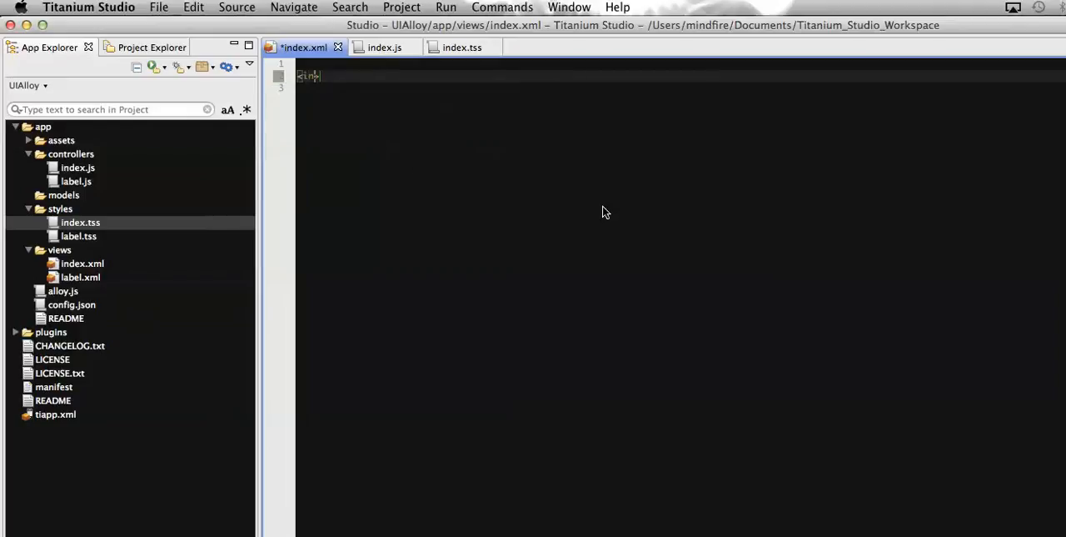
{"action": "key", "text": "Backspace"}
{"action": "type", "text": "al"}
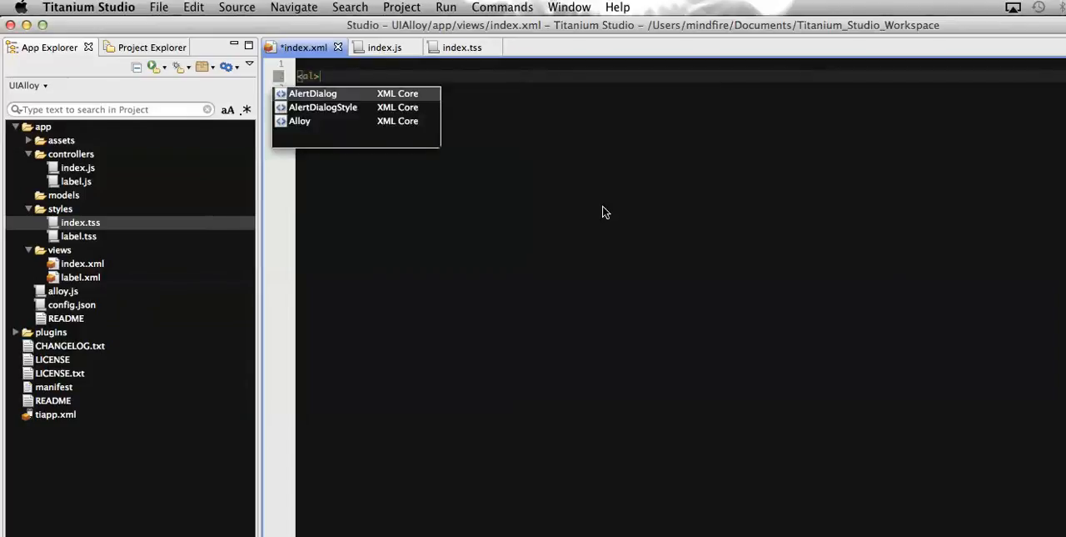
{"action": "left_click", "coordinate": [300, 120]}
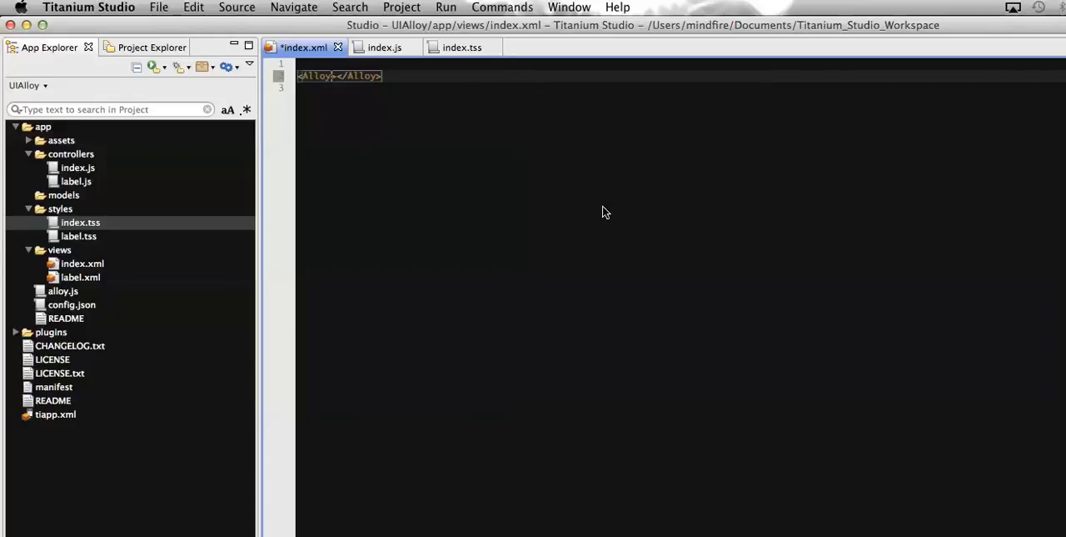
{"action": "key", "text": "Enter"}
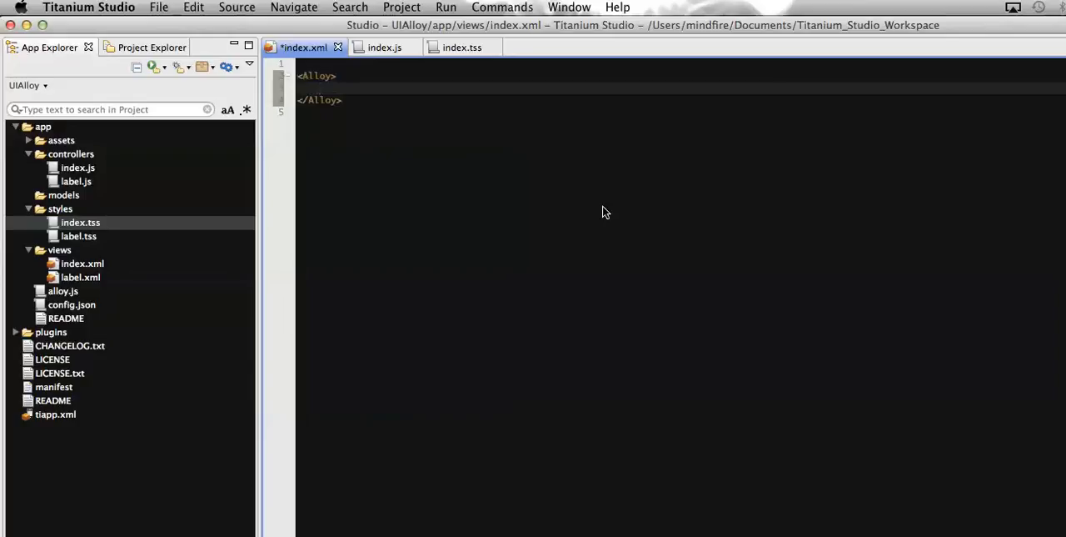
{"action": "type", "text": "<Window ></Window>"}
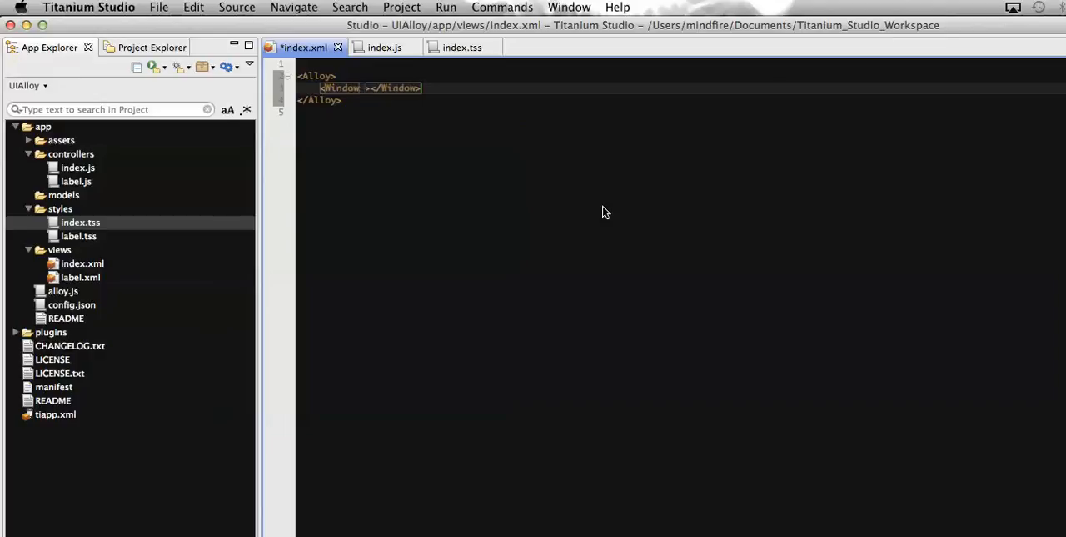
{"action": "type", "text": "backgroundColor=\""}
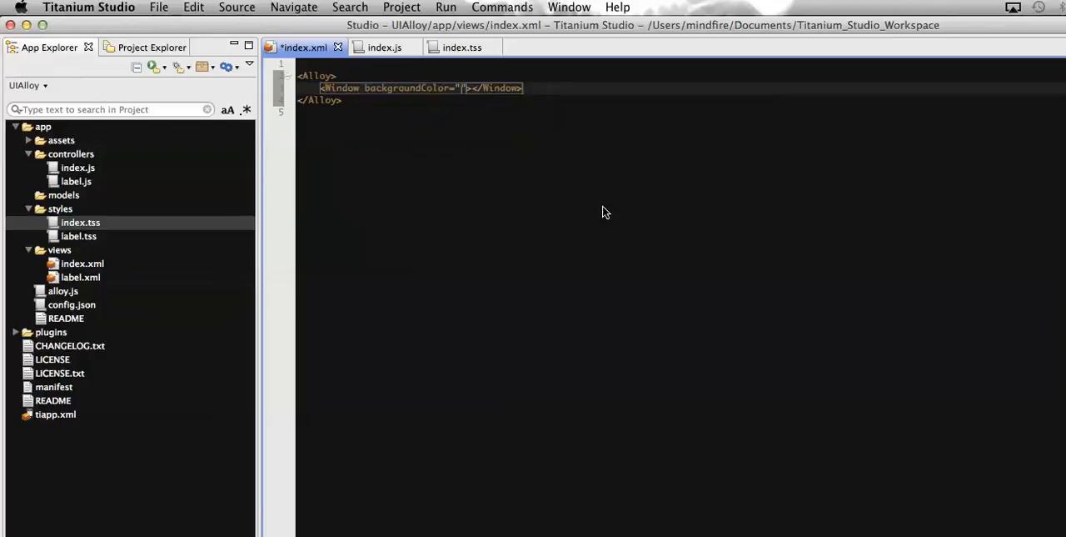
{"action": "type", "text": "white"}
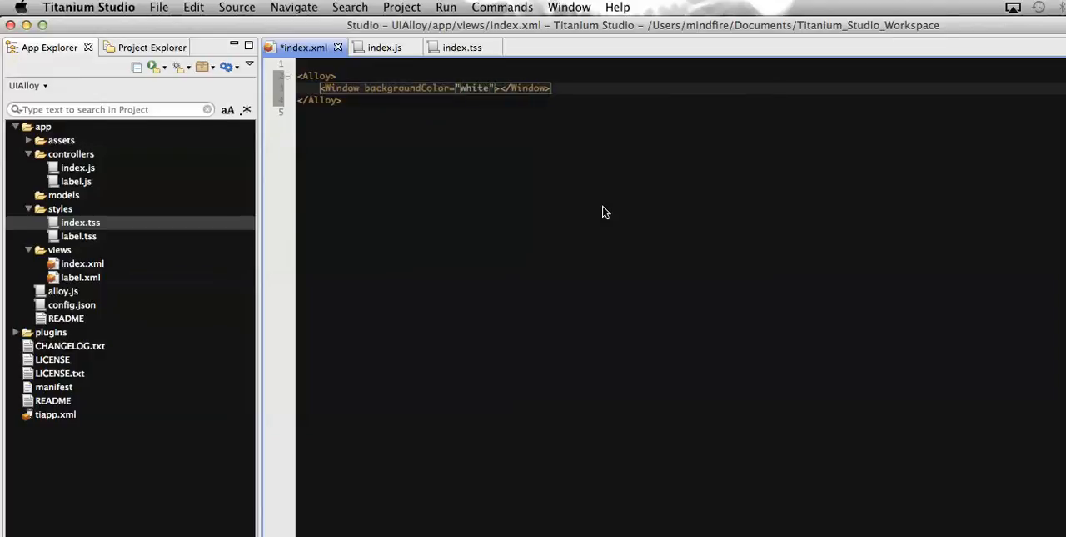
{"action": "key", "text": "cmd+s"}
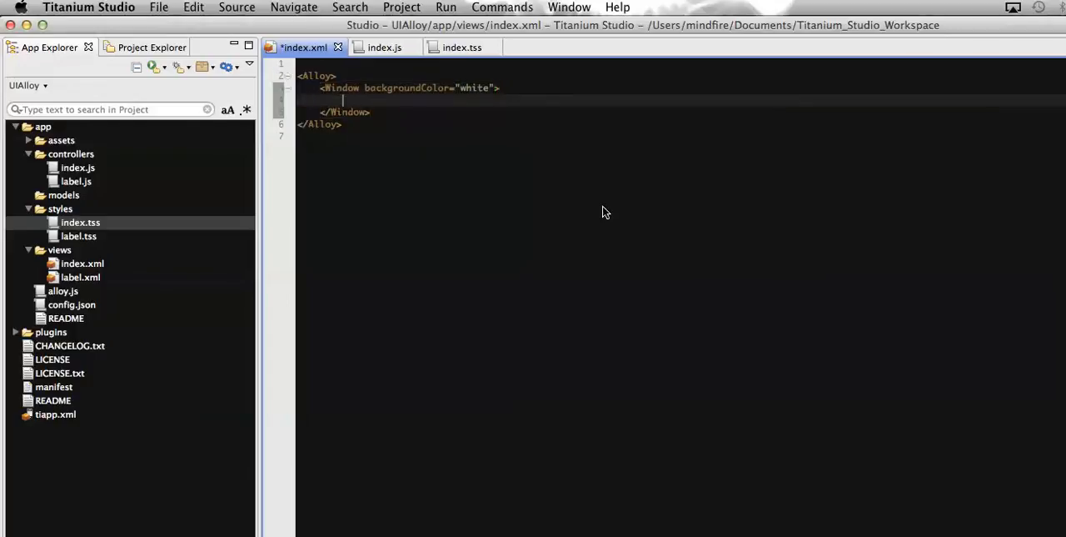
Nest a TableView inside the Window with TableViewRow entries titled "Row 1".
{"action": "type", "text": "<"}
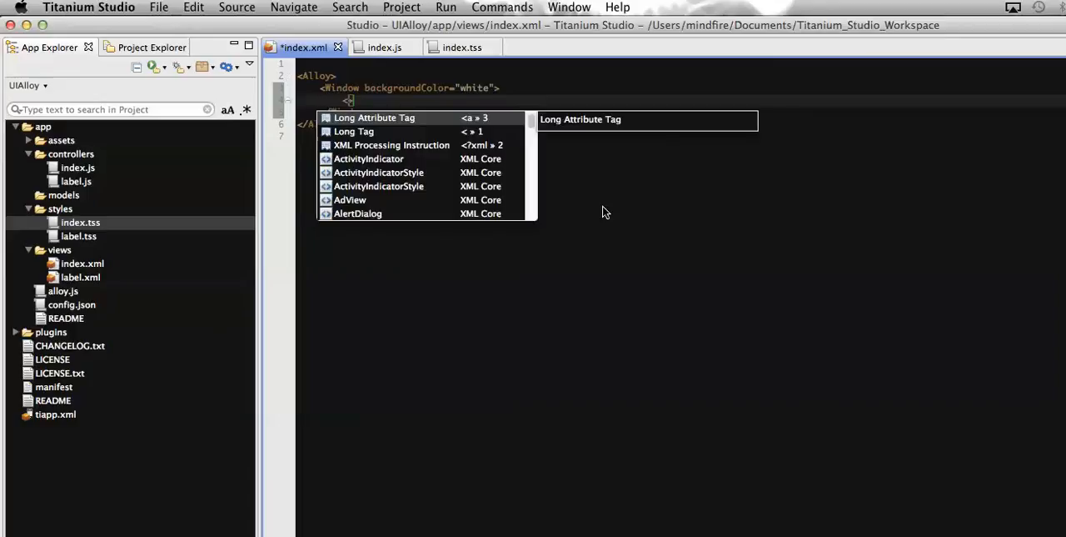
{"action": "type", "text": "tab"}
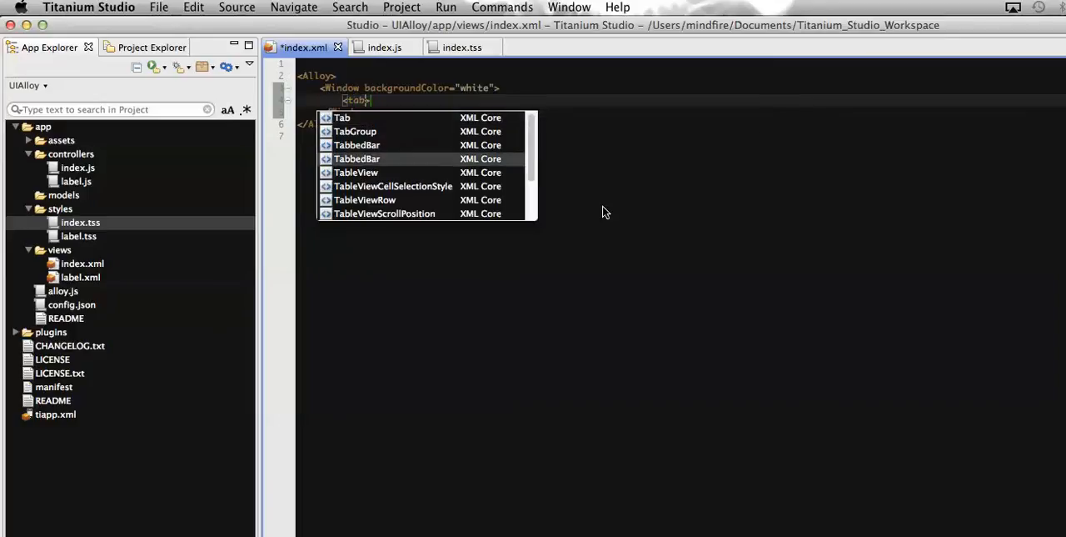
{"action": "left_click", "coordinate": [356, 173]}
{"action": "type", "text": "<"}
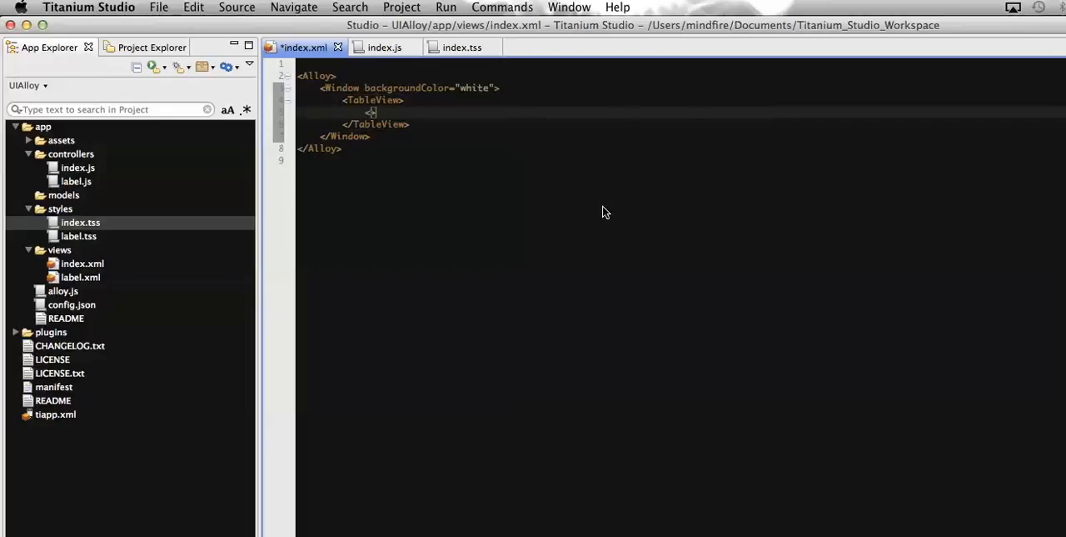
{"action": "type", "text": "tab"}
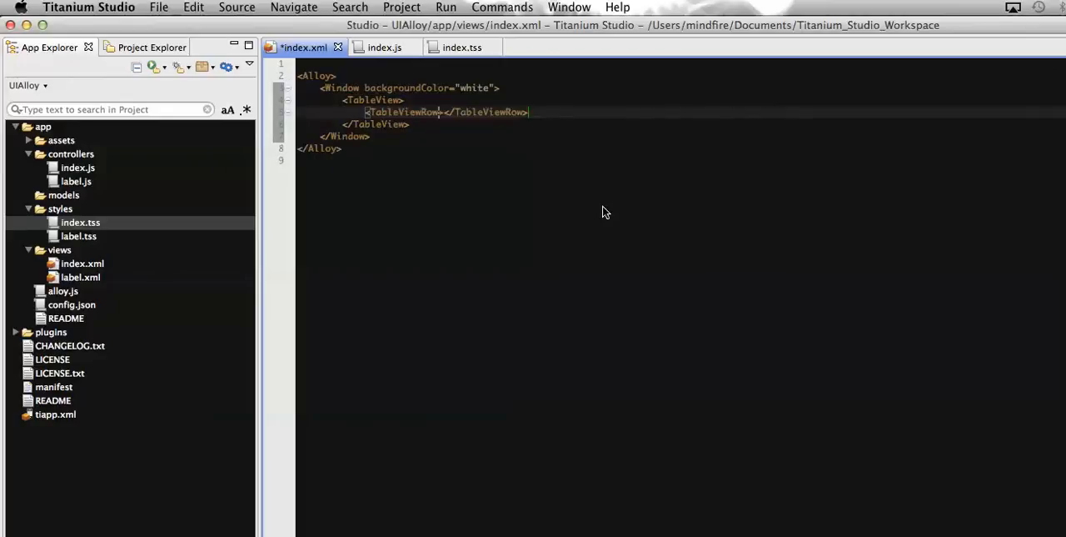
{"action": "type", "text": "ti"}
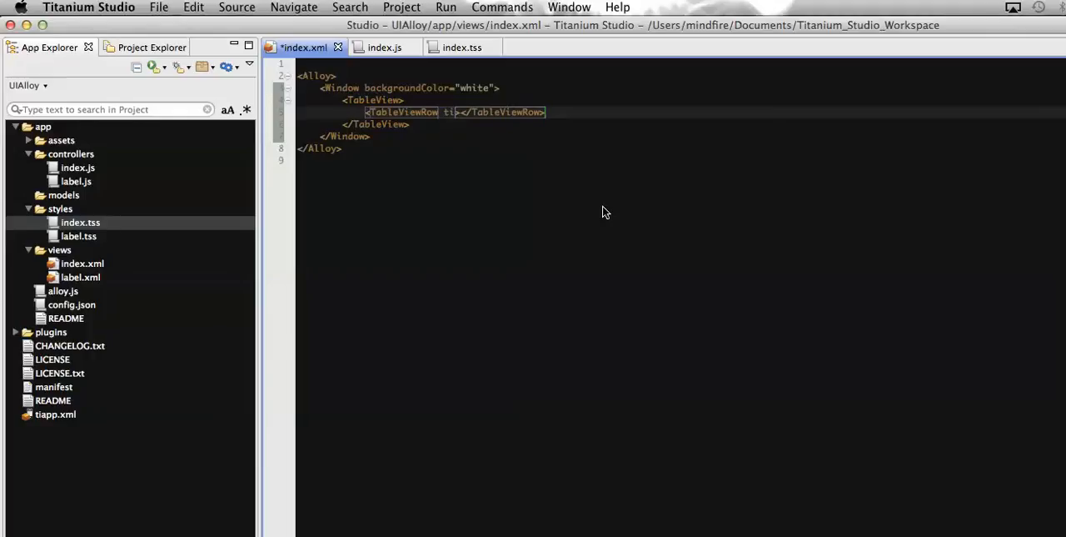
{"action": "type", "text": "title=\"\""}
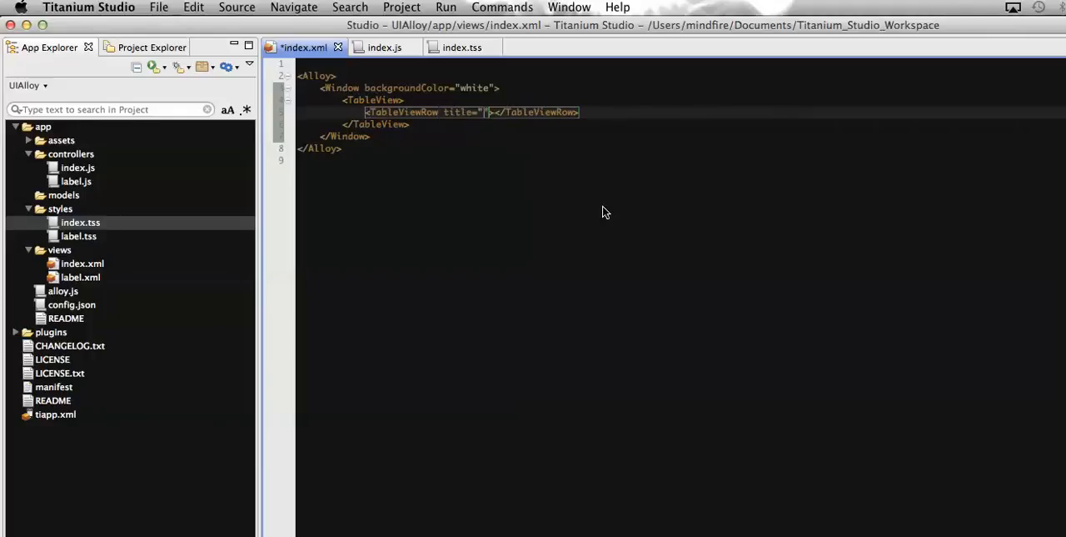
{"action": "type", "text": "Row 1"}
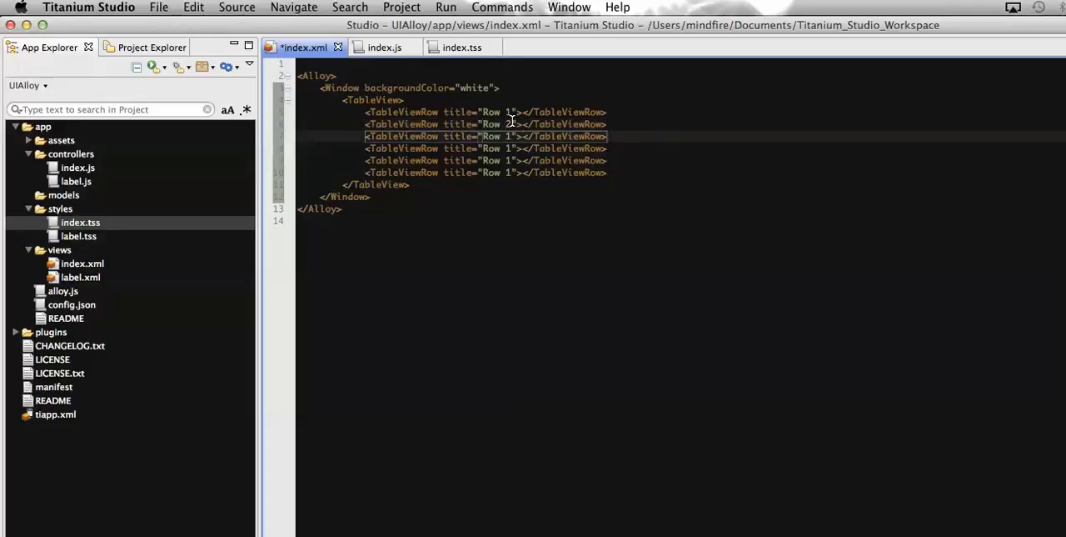
Number the rows, mark the TableView editable="true", save index.xml and start the simulator run.
{"action": "type", "text": "3"}
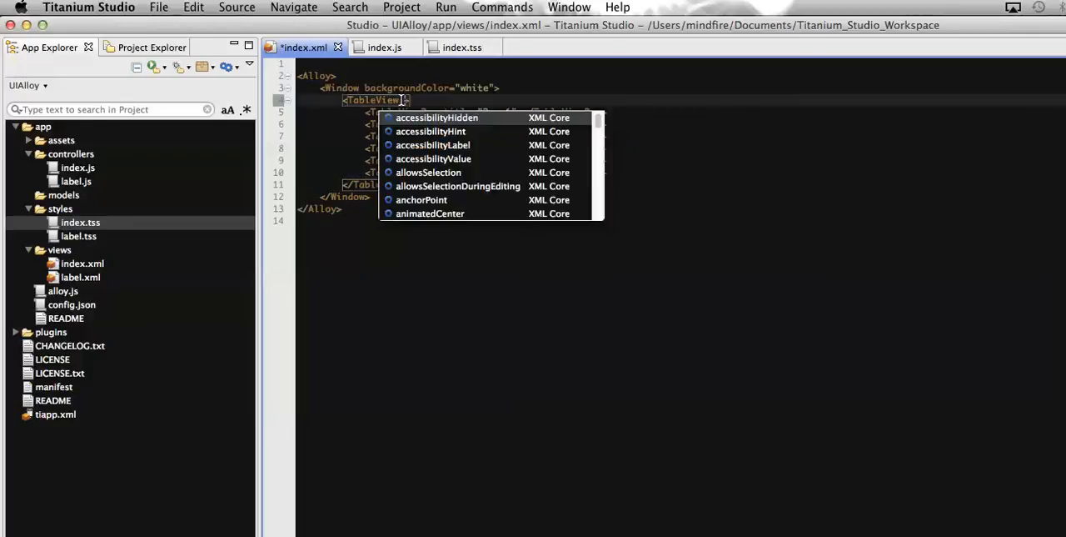
{"action": "type", "text": "editable=\""}
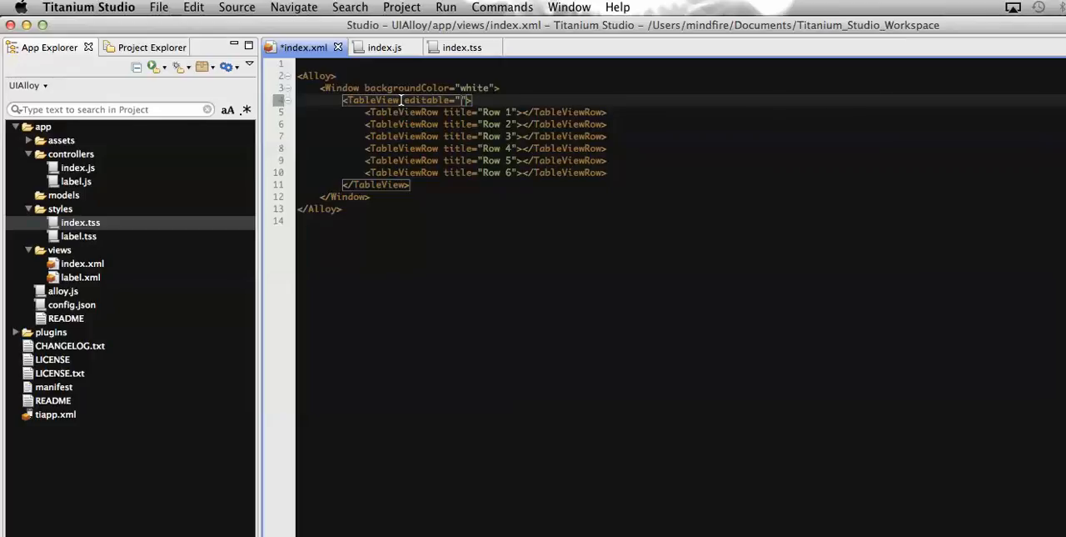
{"action": "type", "text": "true"}
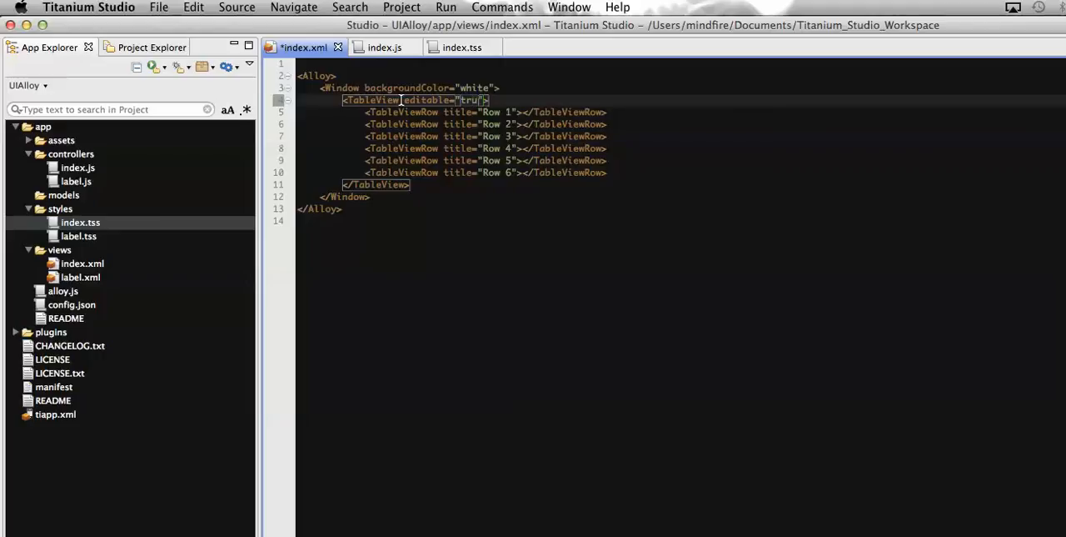
{"action": "type", "text": "e"}
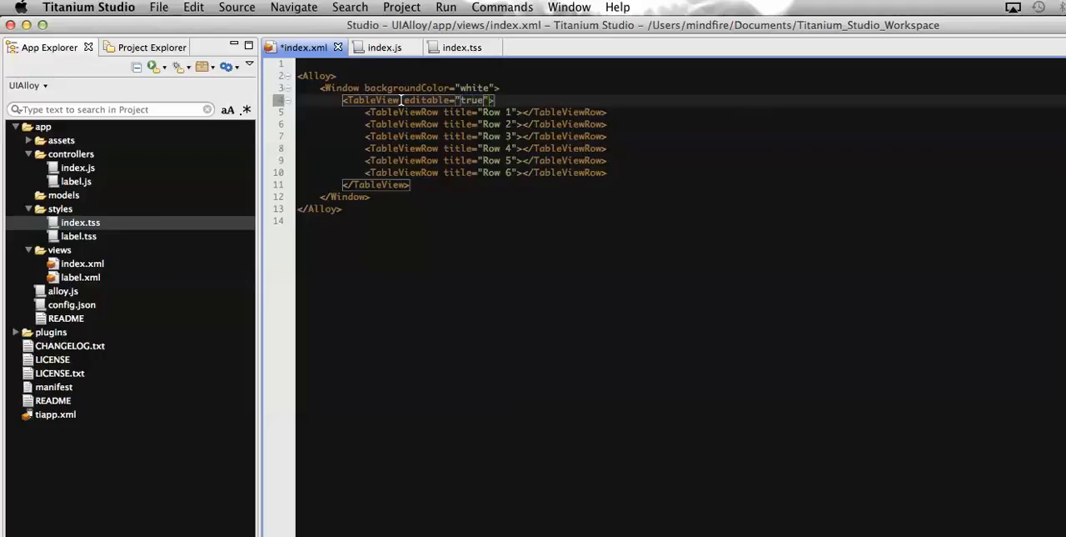
{"action": "key", "text": "Cmd+s"}
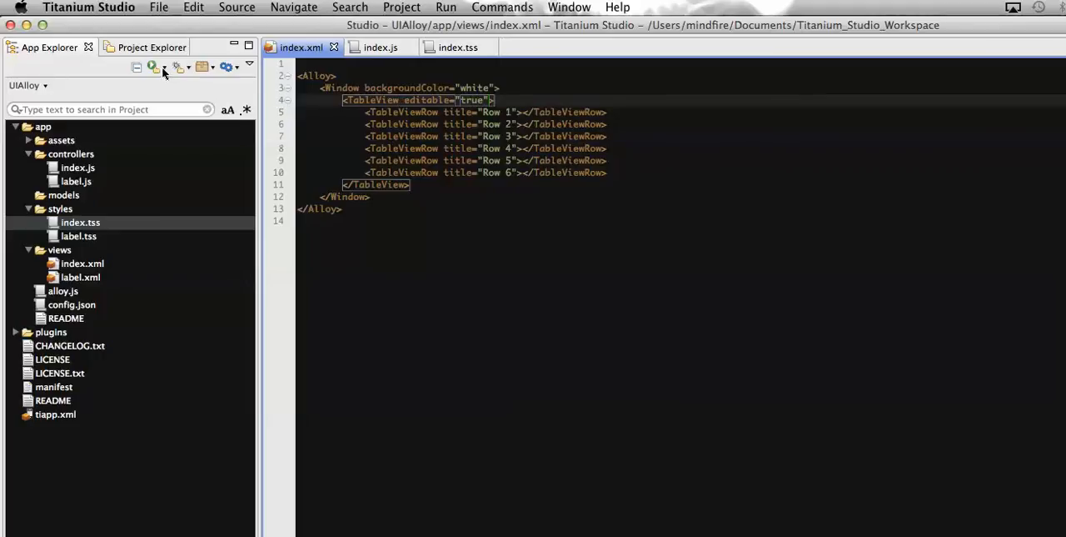
{"action": "left_click", "coordinate": [167, 66]}
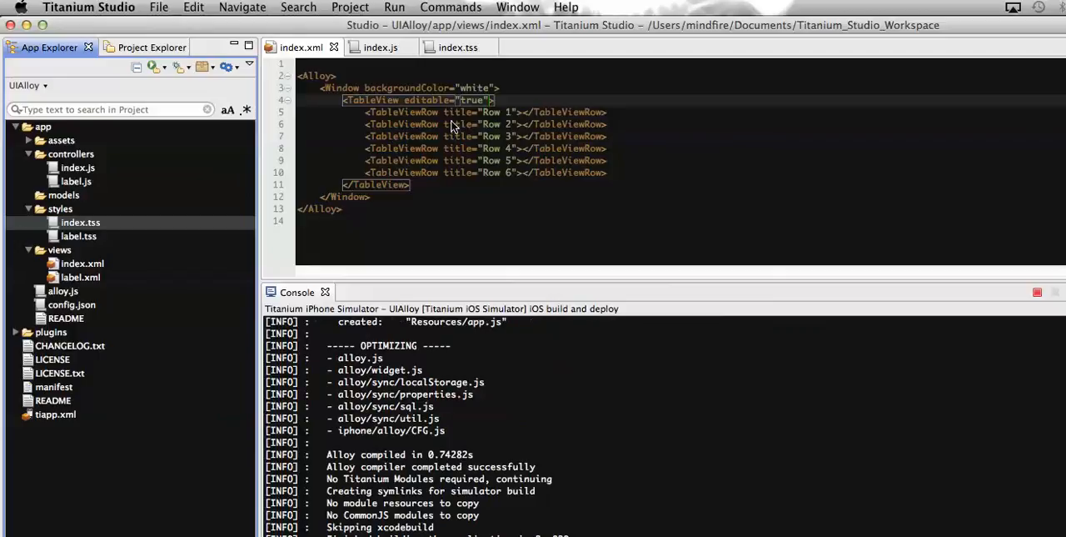
Build and launch the Alloy app in the iPhone Simulator showing Row 1 through Row 6.
{"action": "left_click", "coordinate": [1036, 291]}
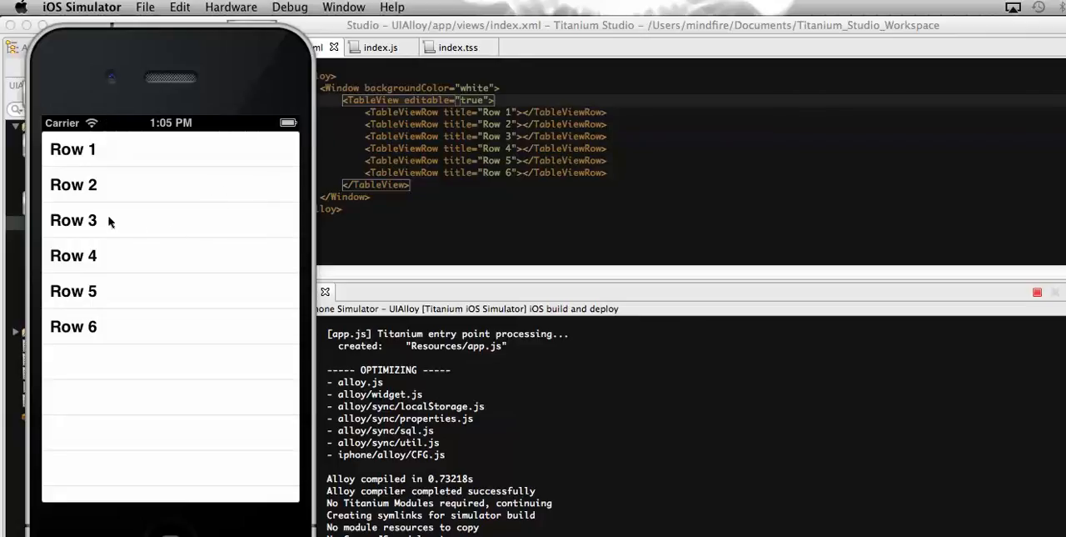
{"action": "mouse_move", "coordinate": [163, 290]}
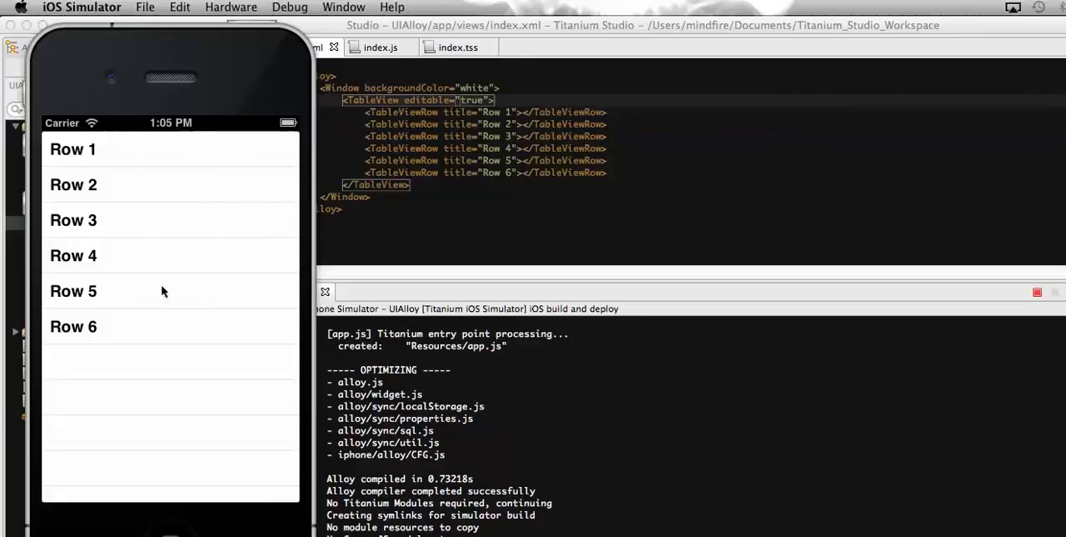
{"action": "mouse_move", "coordinate": [146, 280]}
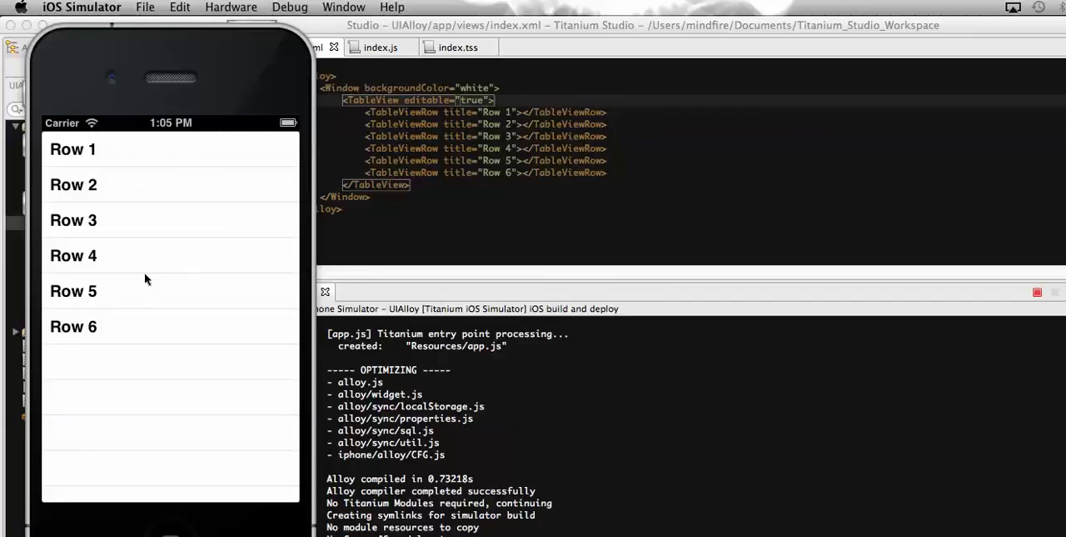
{"action": "mouse_move", "coordinate": [209, 267]}
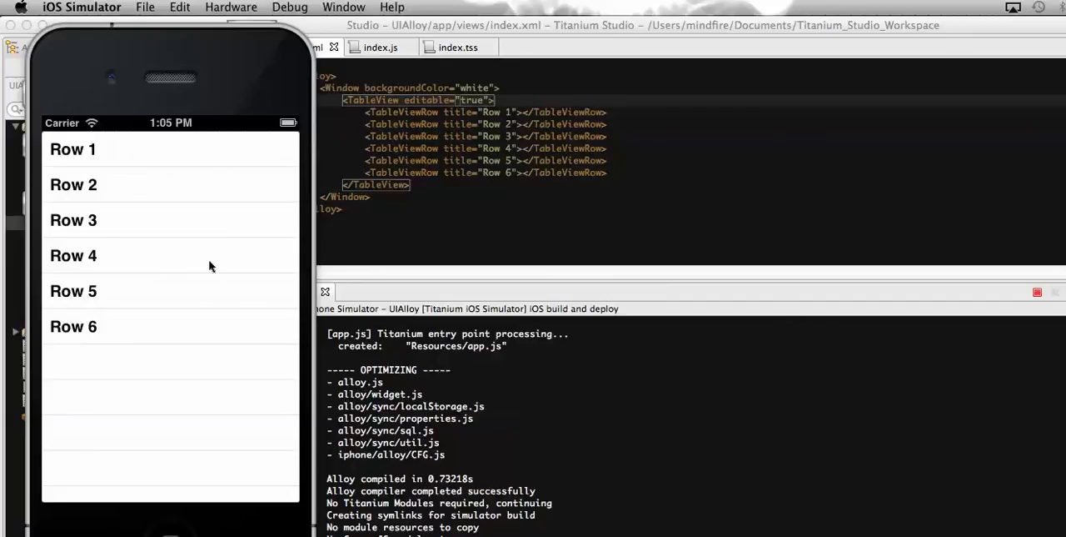
{"action": "mouse_move", "coordinate": [227, 261]}
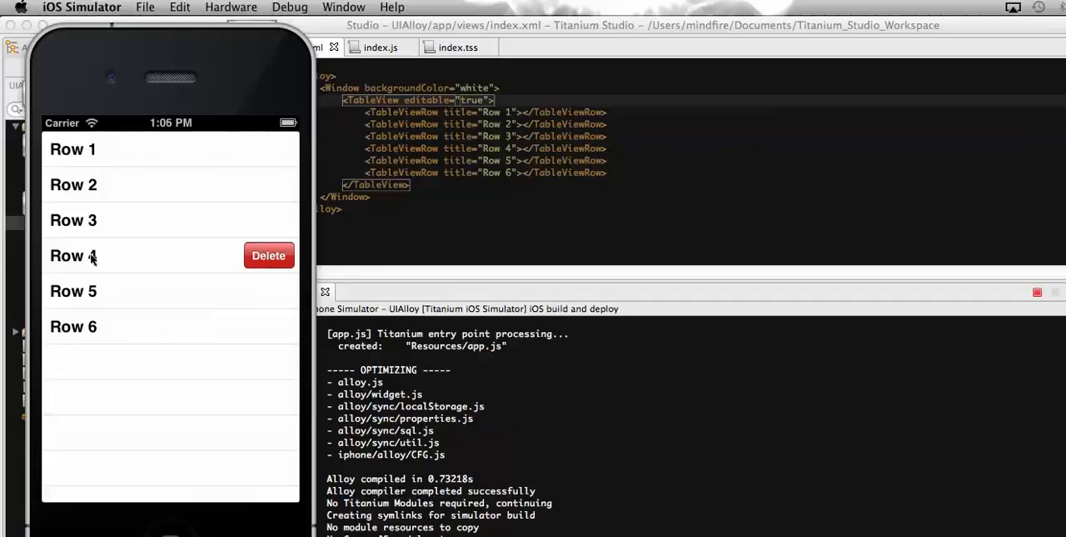
{"action": "mouse_move", "coordinate": [101, 259]}
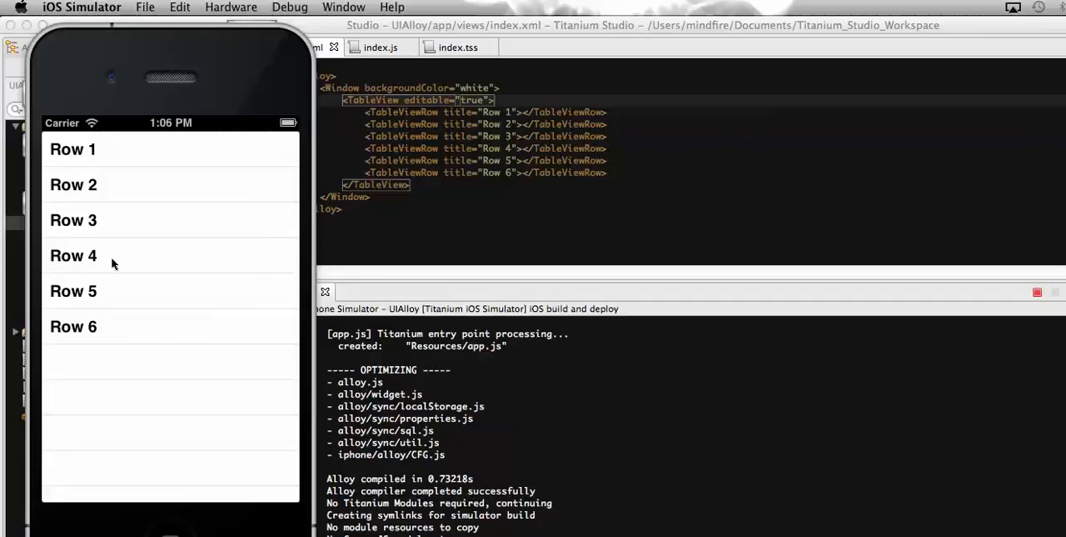
{"action": "mouse_move", "coordinate": [175, 263]}
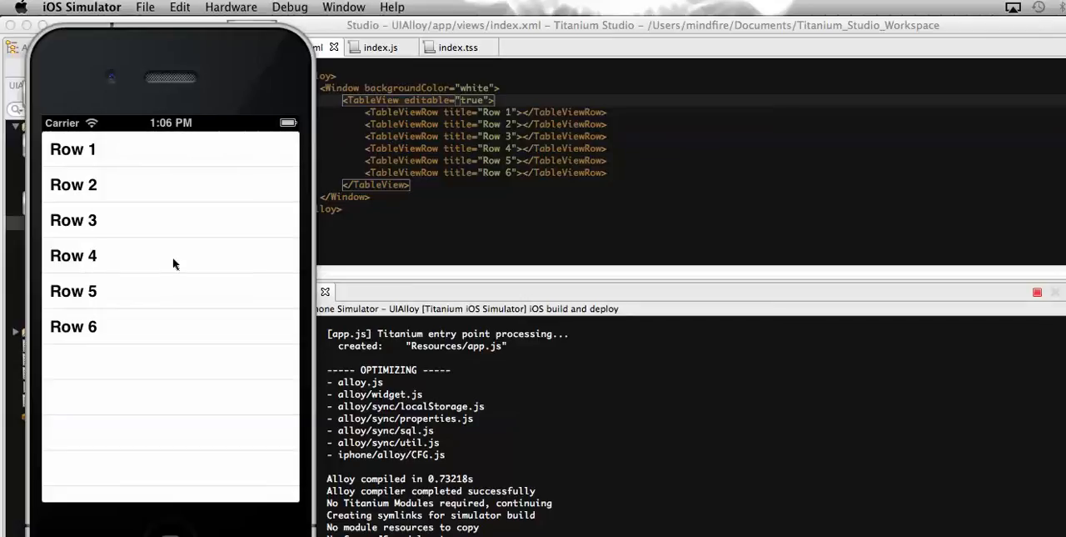
{"action": "mouse_move", "coordinate": [245, 263]}
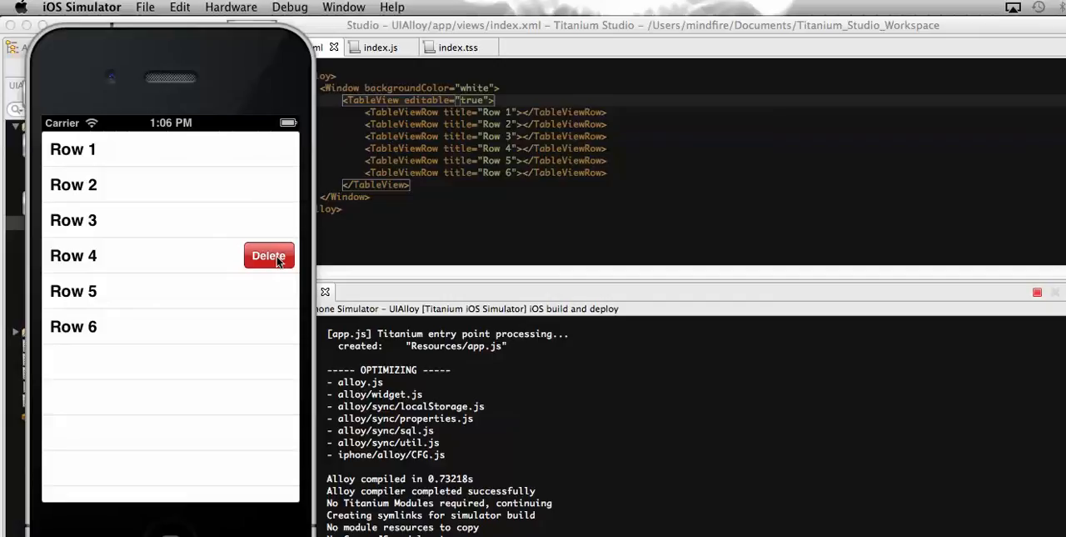
Swipe-delete Row 4 so the table lists Rows 1, 2, 3, 5 and 6.
{"action": "left_click", "coordinate": [268, 255]}
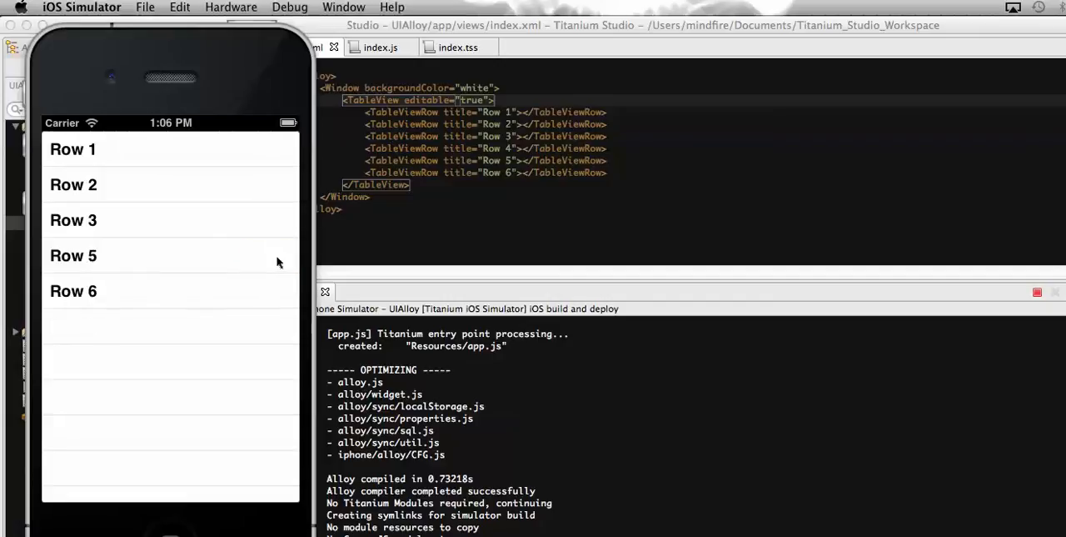
{"action": "mouse_move", "coordinate": [100, 220]}
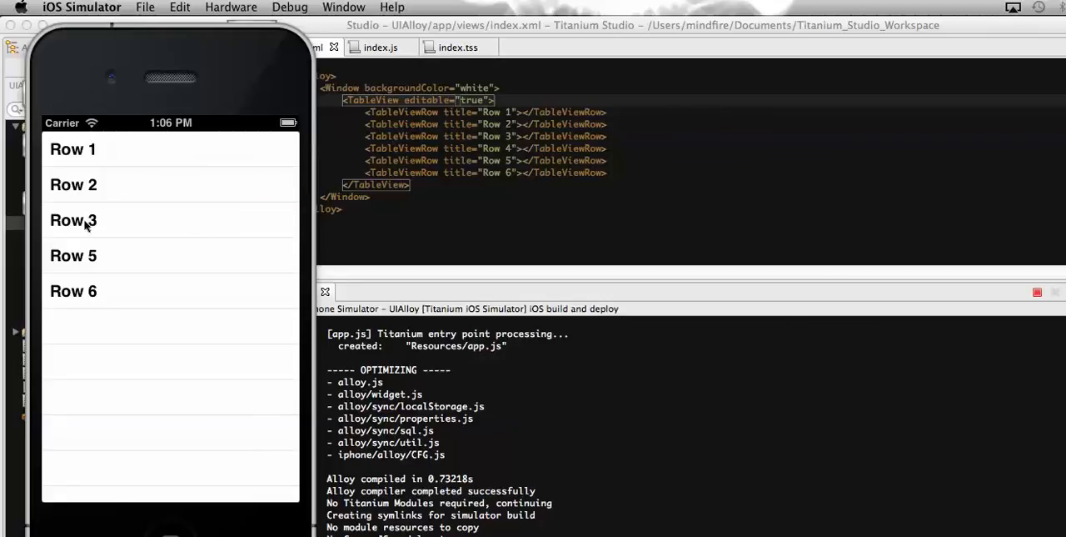
{"action": "mouse_move", "coordinate": [54, 220]}
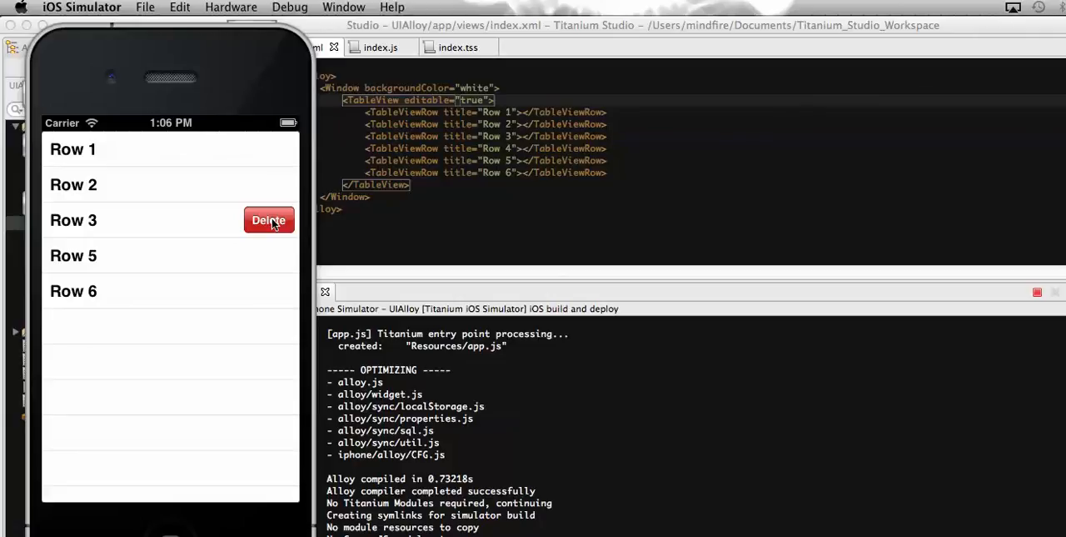
Swipe-delete Row 3 so the table lists Rows 1, 2, 5 and 6.
{"action": "left_click", "coordinate": [269, 220]}
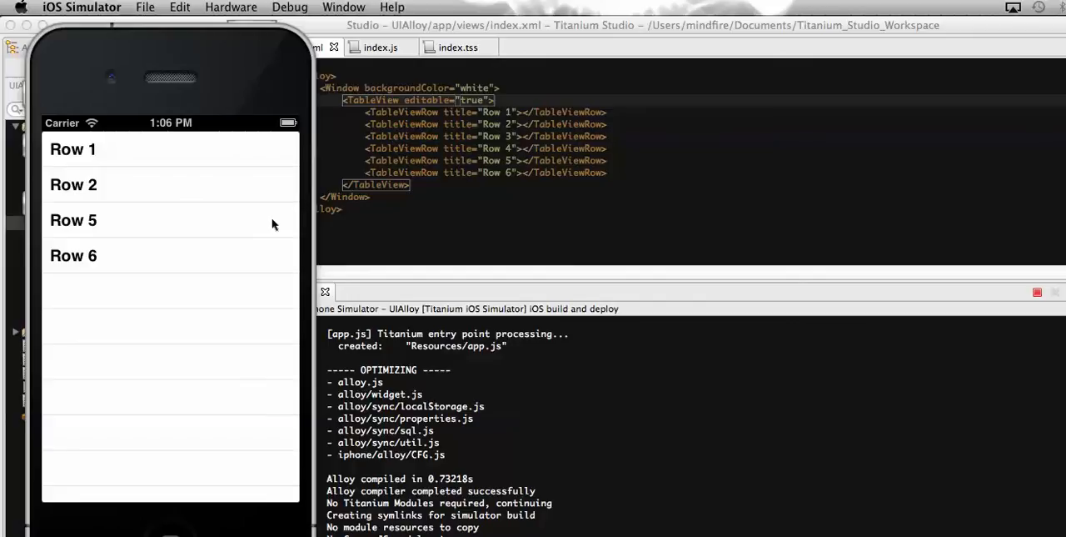
{"action": "mouse_move", "coordinate": [80, 206]}
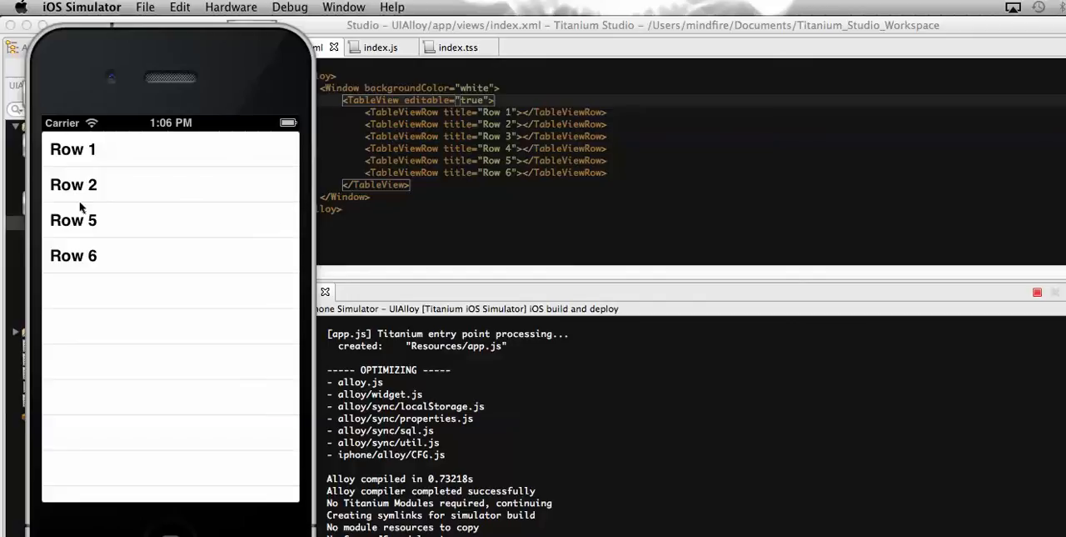
{"action": "mouse_move", "coordinate": [60, 180]}
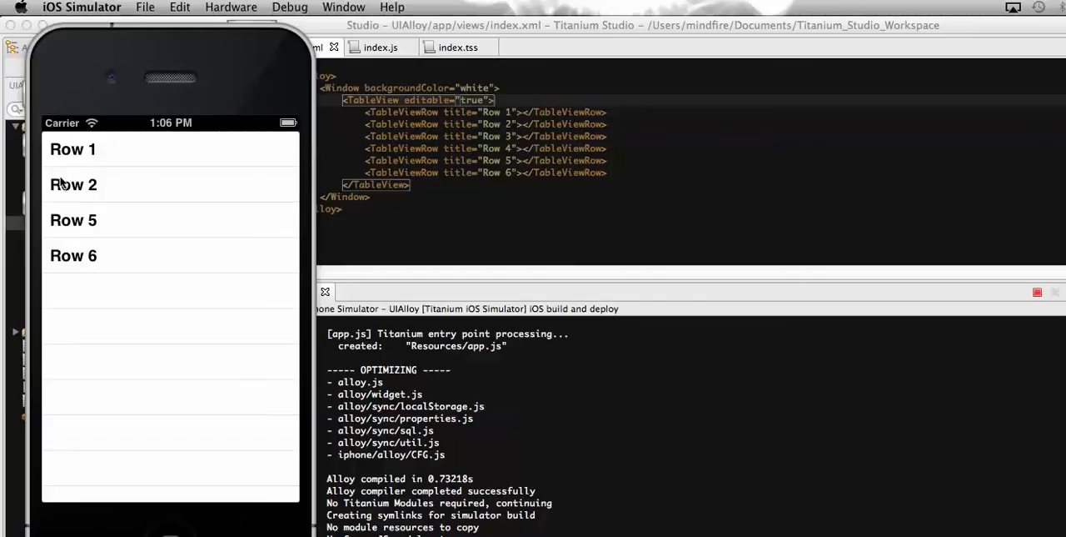
{"action": "mouse_move", "coordinate": [57, 200]}
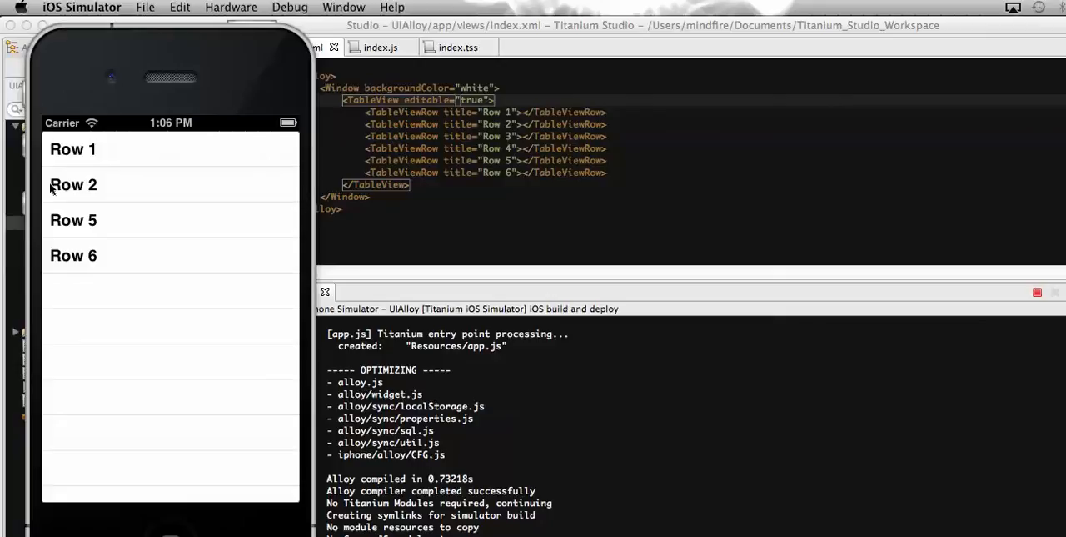
{"action": "mouse_move", "coordinate": [280, 197]}
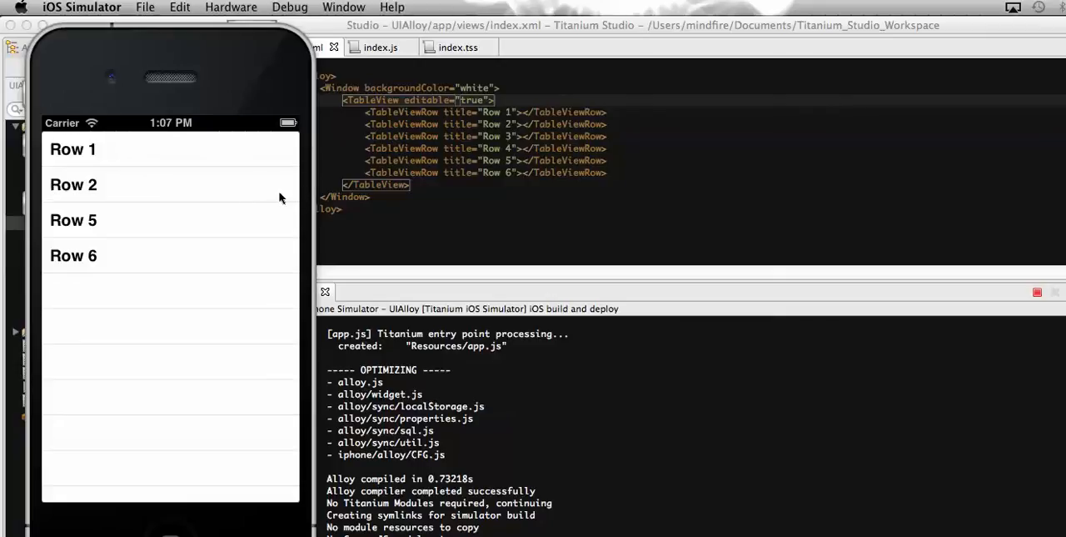
{"action": "mouse_move", "coordinate": [707, 443]}
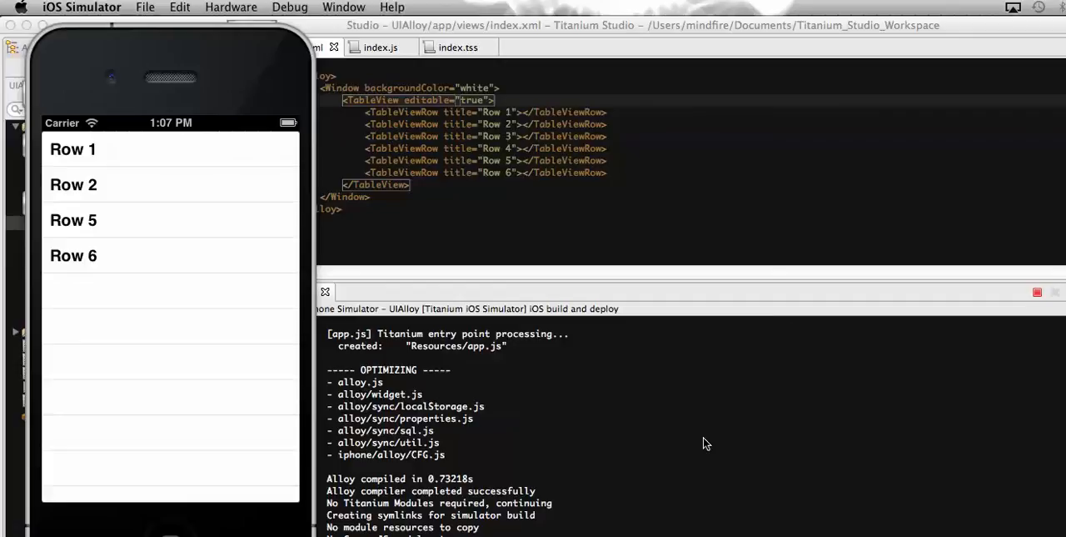